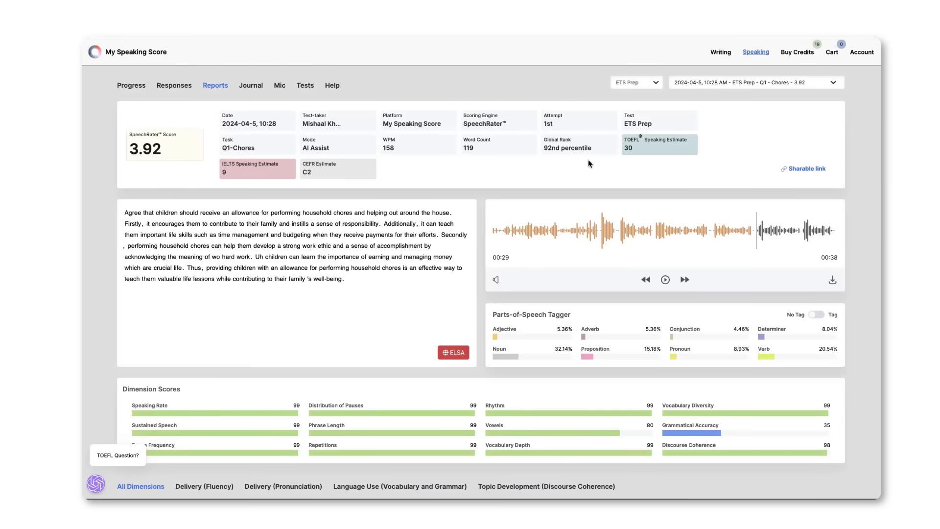
{"action": "mouse_move", "coordinate": [646, 146]}
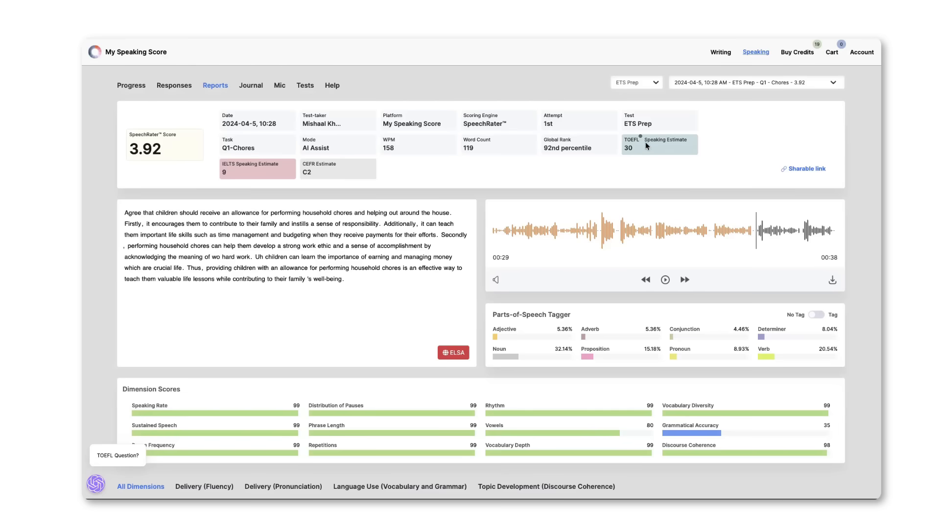
Replay the final seconds of the chores response, where 'crucial life' is spoken
{"action": "scroll", "scroll_direction": "down", "scroll_amount": 3}
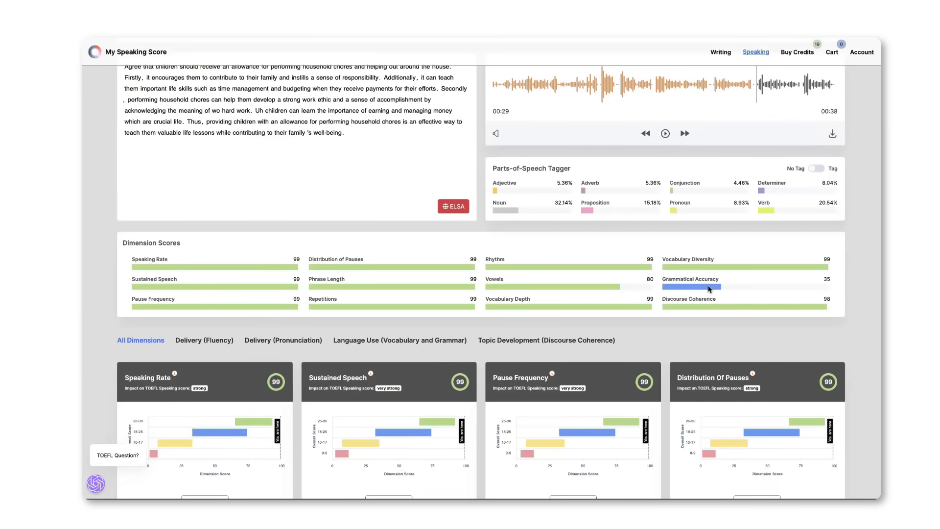
{"action": "mouse_move", "coordinate": [727, 289]}
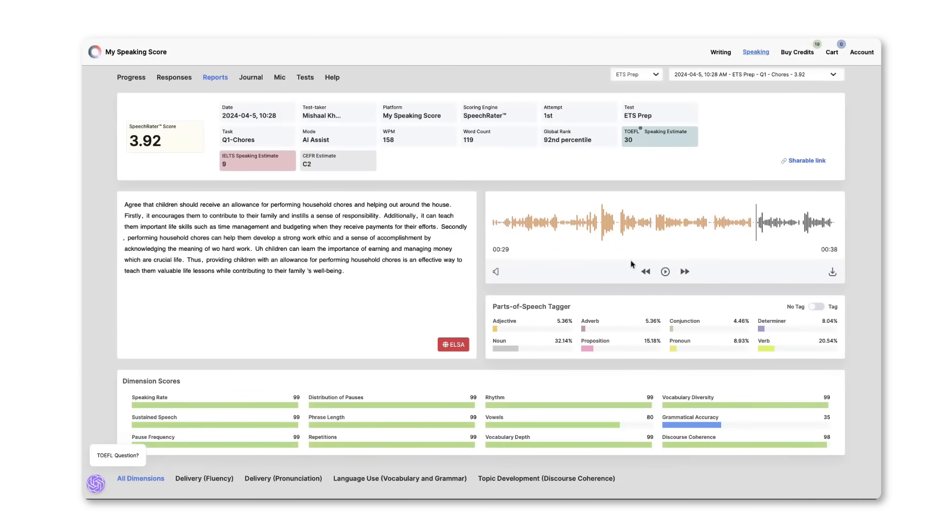
{"action": "left_click", "coordinate": [665, 271]}
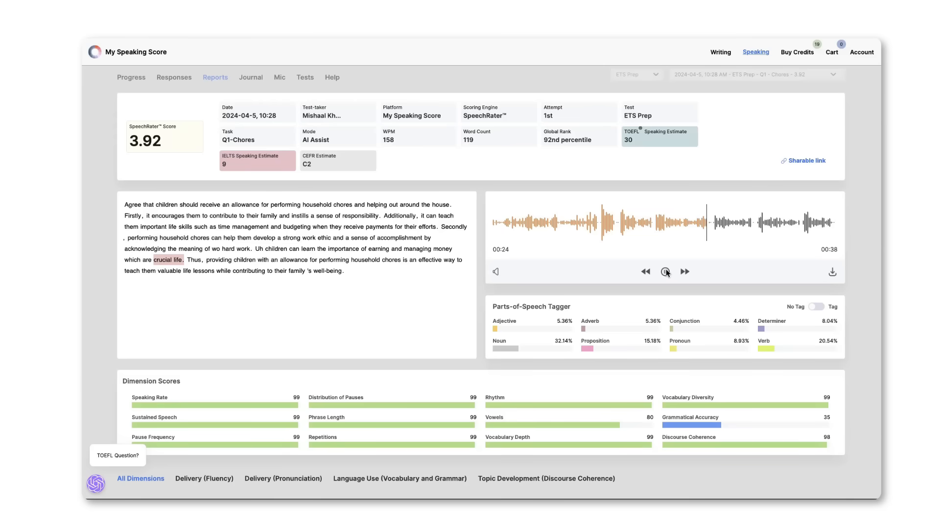
{"action": "left_click", "coordinate": [666, 272]}
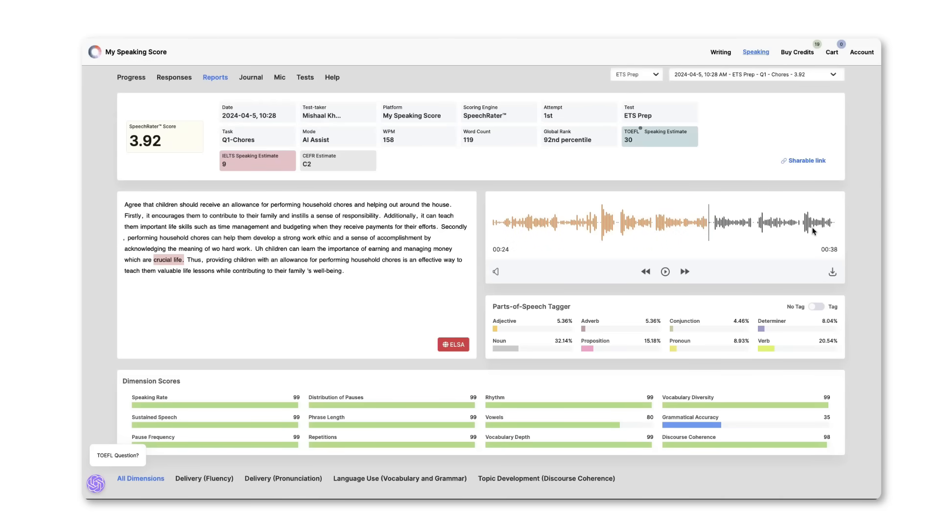
{"action": "left_click", "coordinate": [665, 271]}
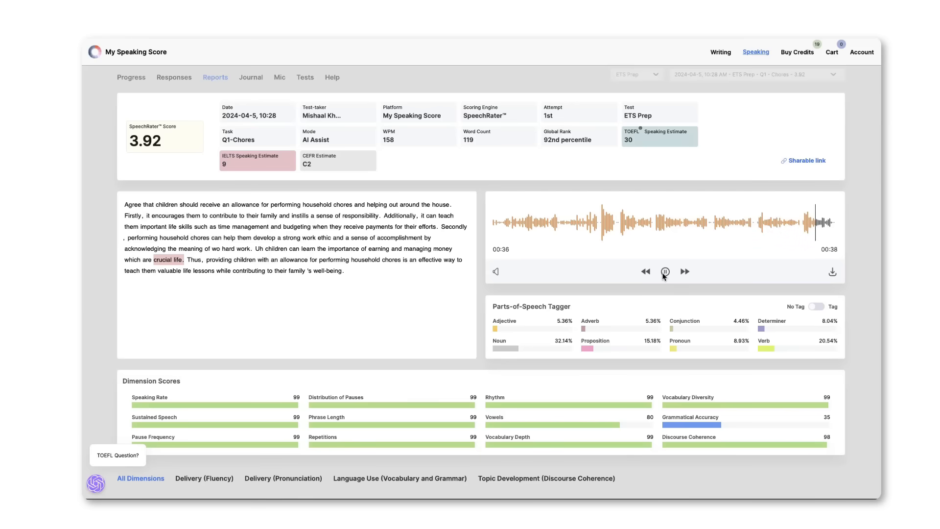
{"action": "left_click", "coordinate": [664, 272]}
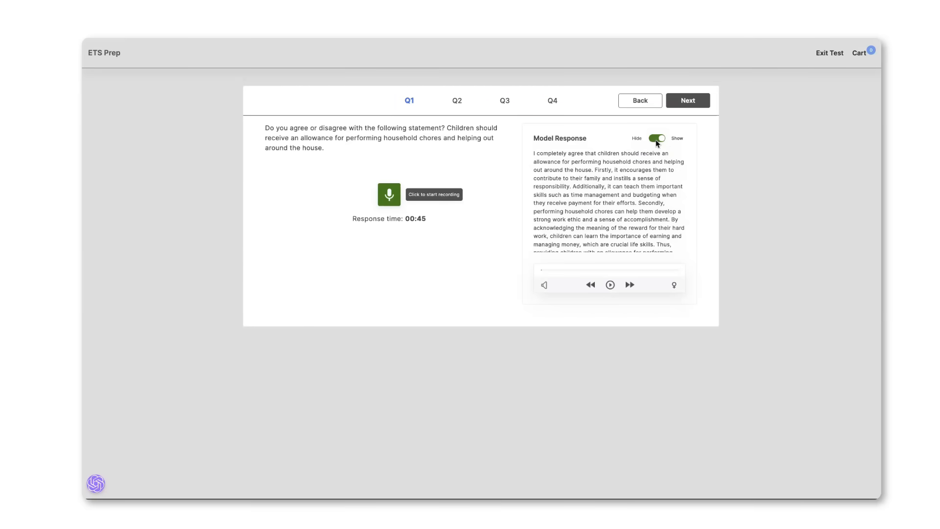
Set the Q1 chores question's Model Response toggle to Show
{"action": "left_click", "coordinate": [610, 285]}
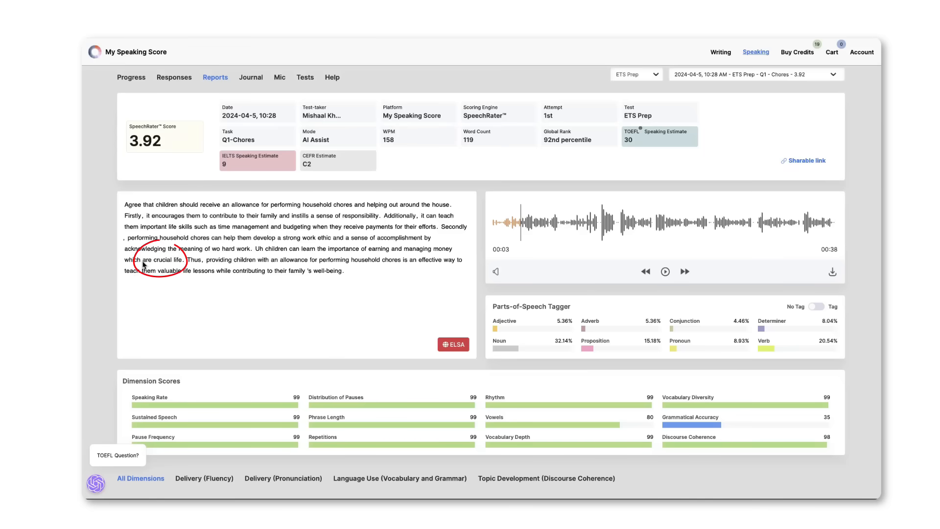
Play the chores recording through, then replay from midway and pause at 24 of 38 seconds
{"action": "left_click_drag", "start_coordinate": [137, 260], "coordinate": [180, 259]}
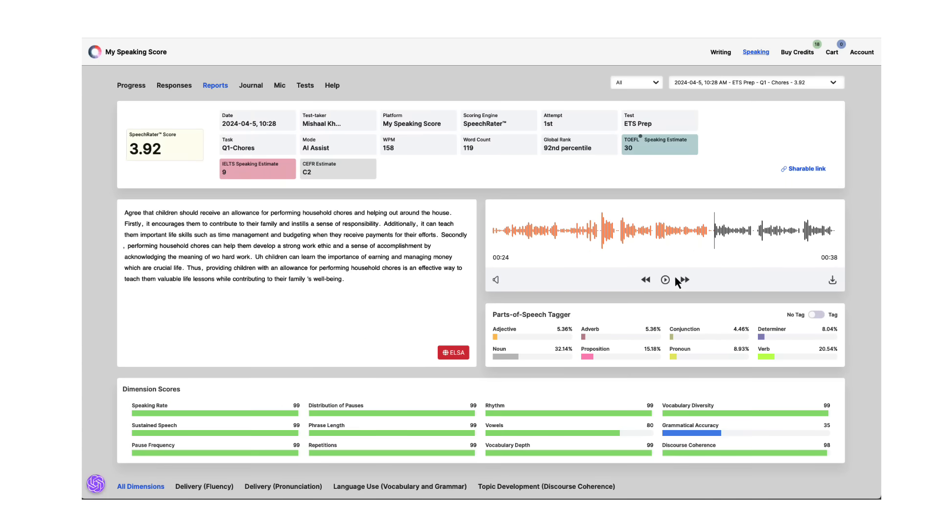
{"action": "left_click", "coordinate": [665, 280]}
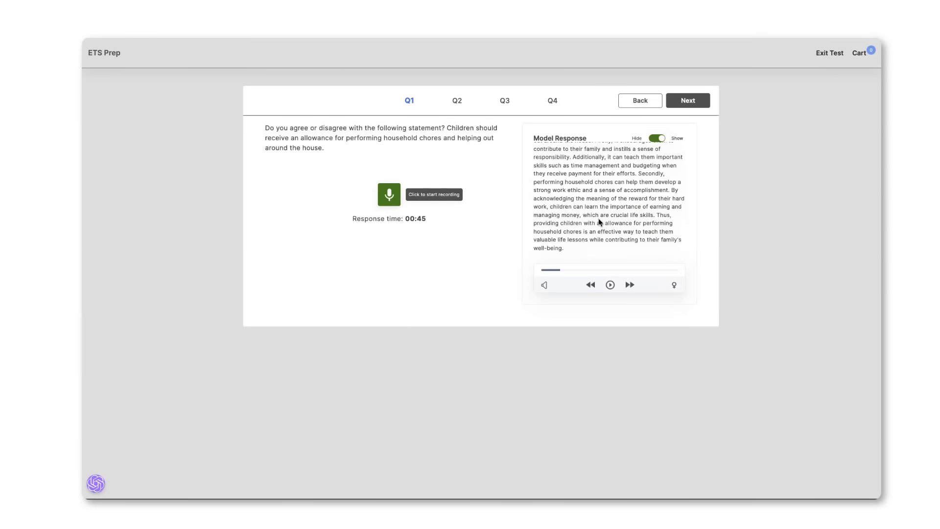
{"action": "mouse_move", "coordinate": [592, 217]}
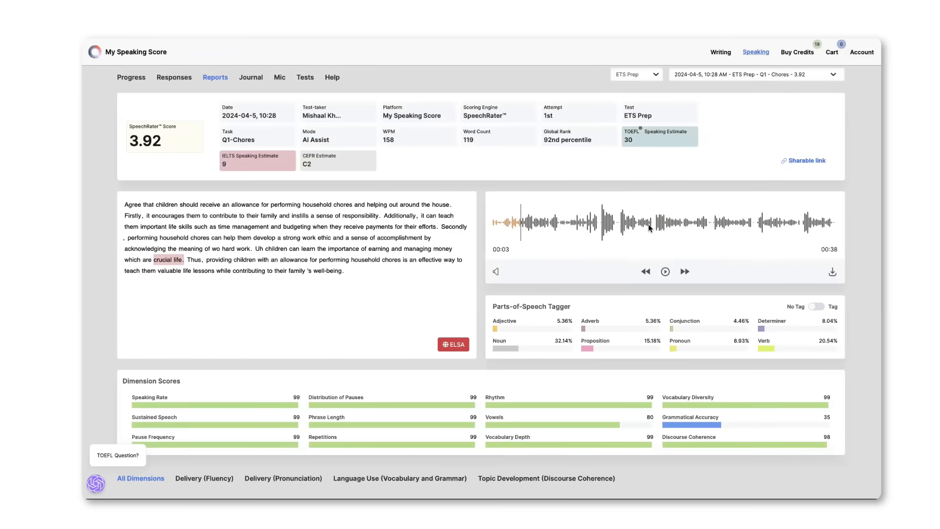
{"action": "left_click", "coordinate": [665, 271]}
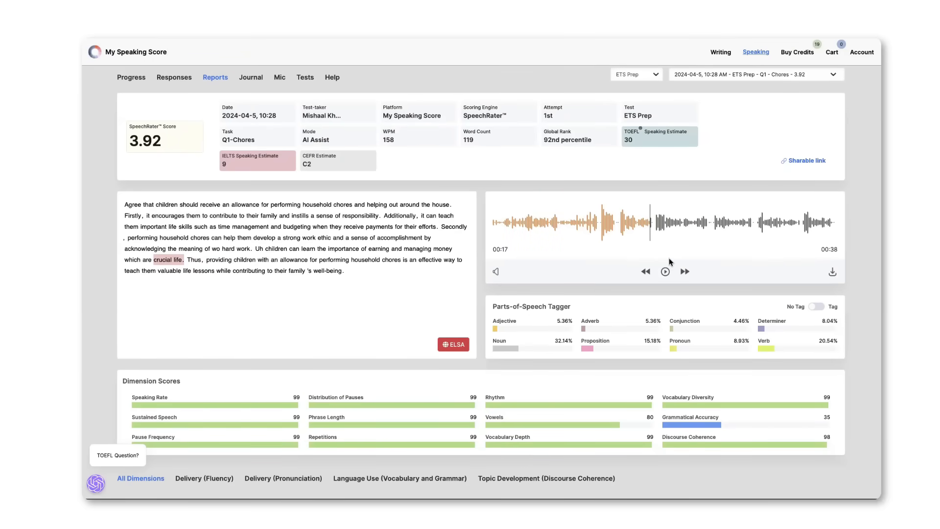
{"action": "left_click", "coordinate": [665, 272]}
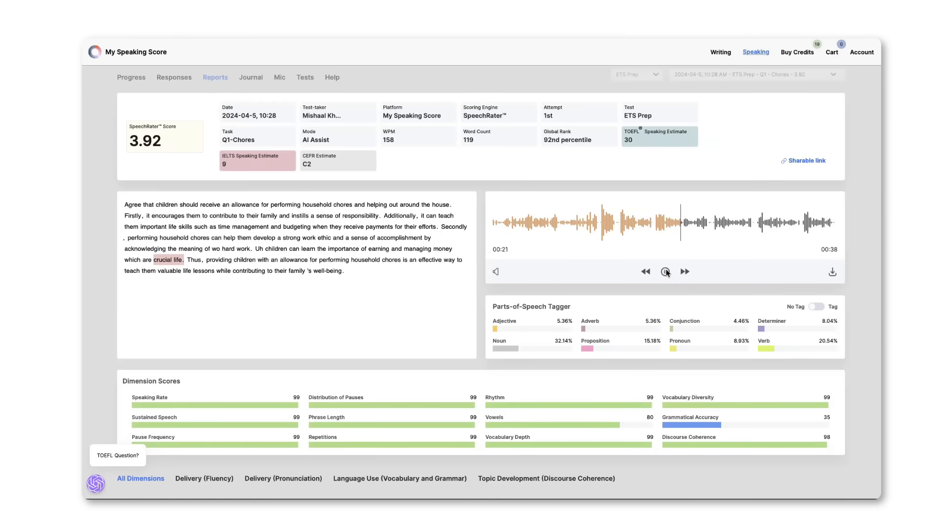
{"action": "left_click", "coordinate": [665, 272]}
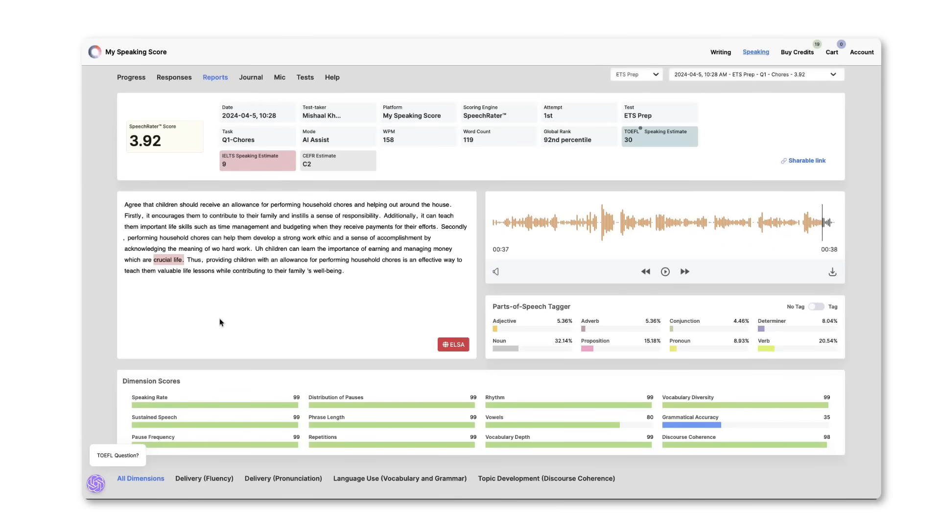
{"action": "left_click", "coordinate": [665, 270]}
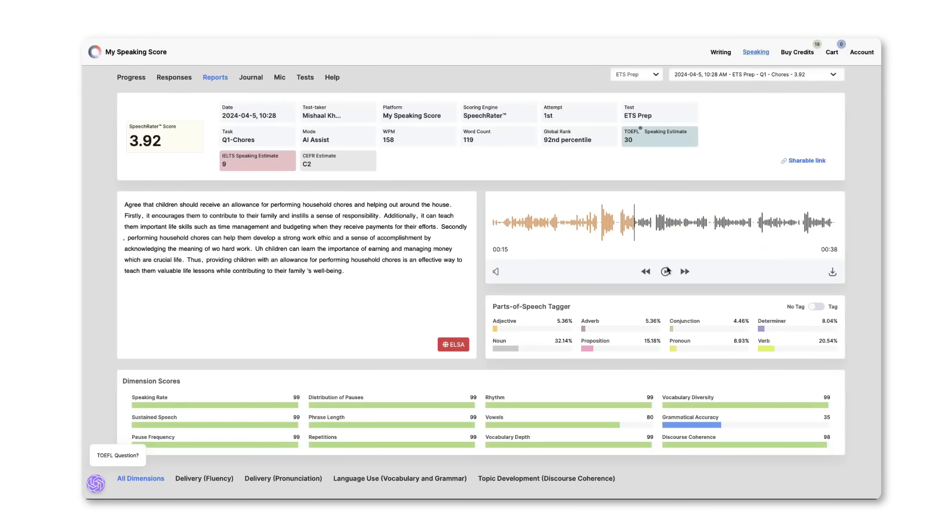
{"action": "left_click", "coordinate": [665, 271]}
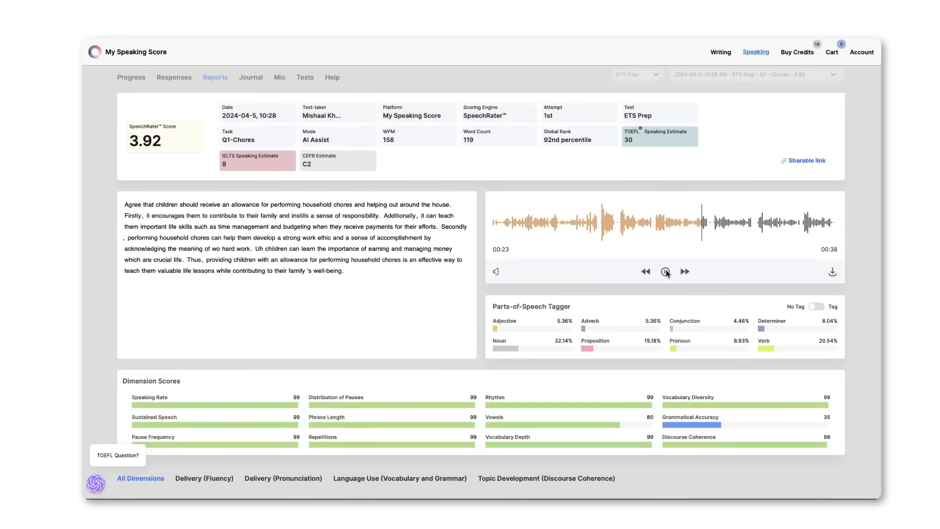
{"action": "left_click", "coordinate": [666, 272]}
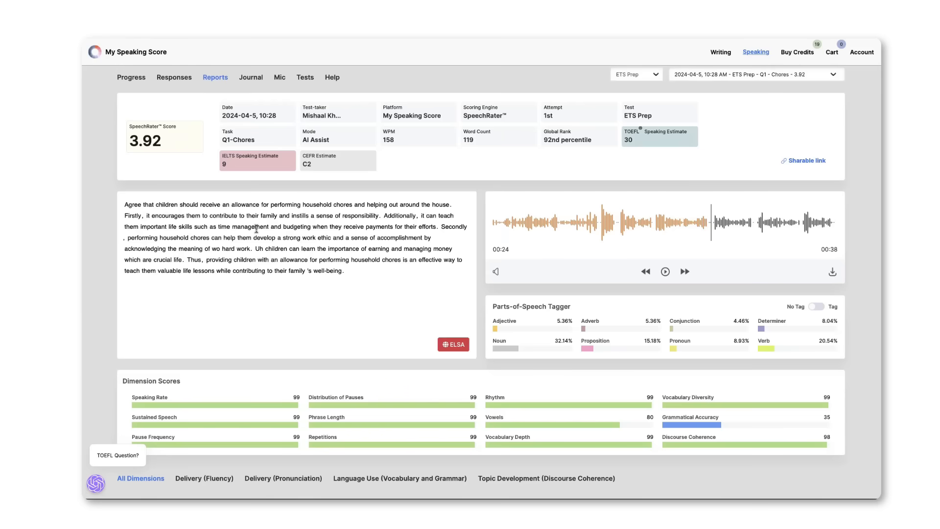
{"action": "double_click", "coordinate": [248, 270]}
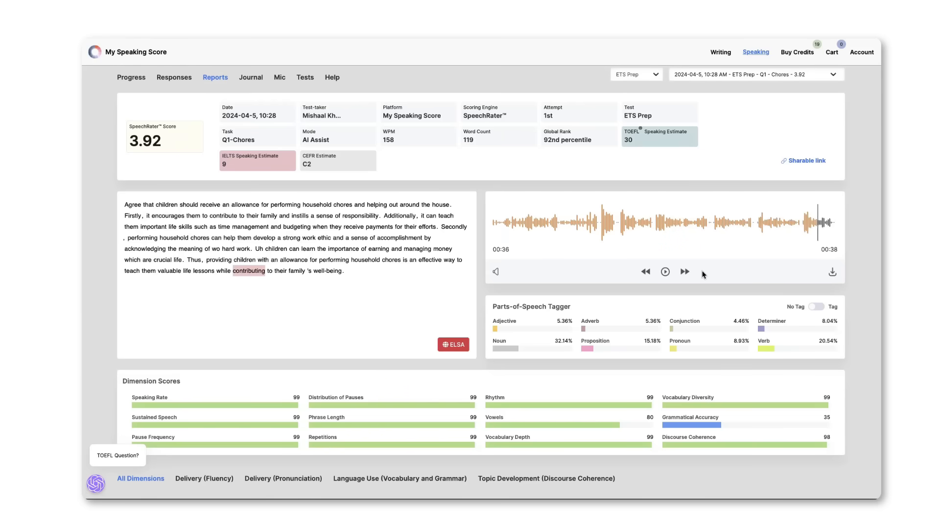
{"action": "left_click", "coordinate": [665, 271]}
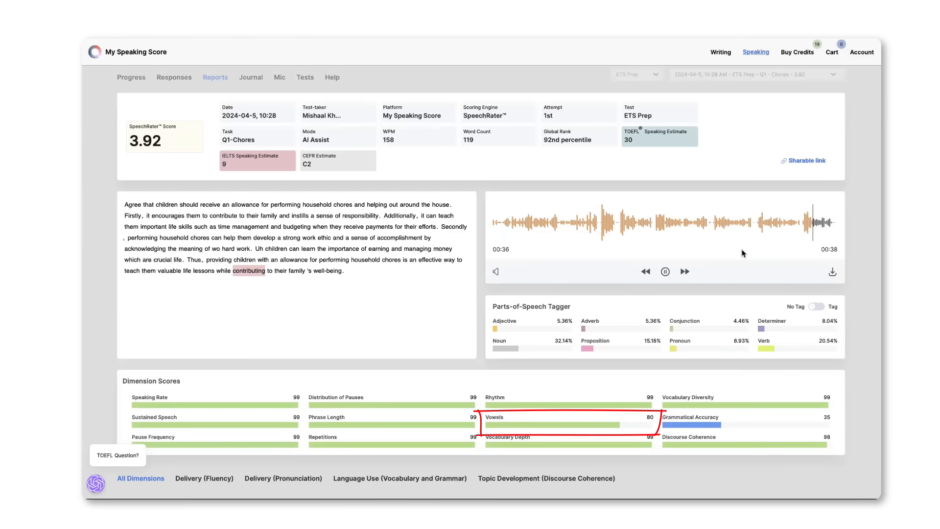
{"action": "left_click", "coordinate": [665, 271]}
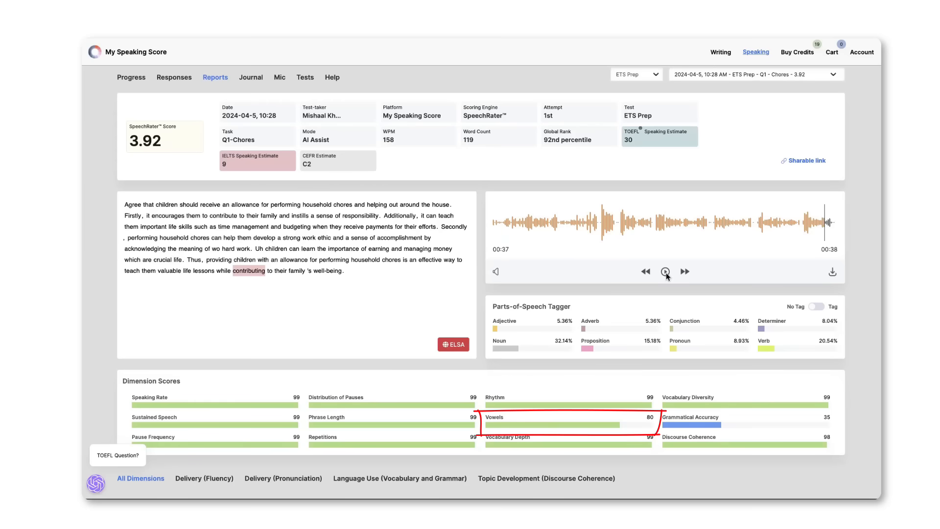
{"action": "left_click", "coordinate": [666, 272]}
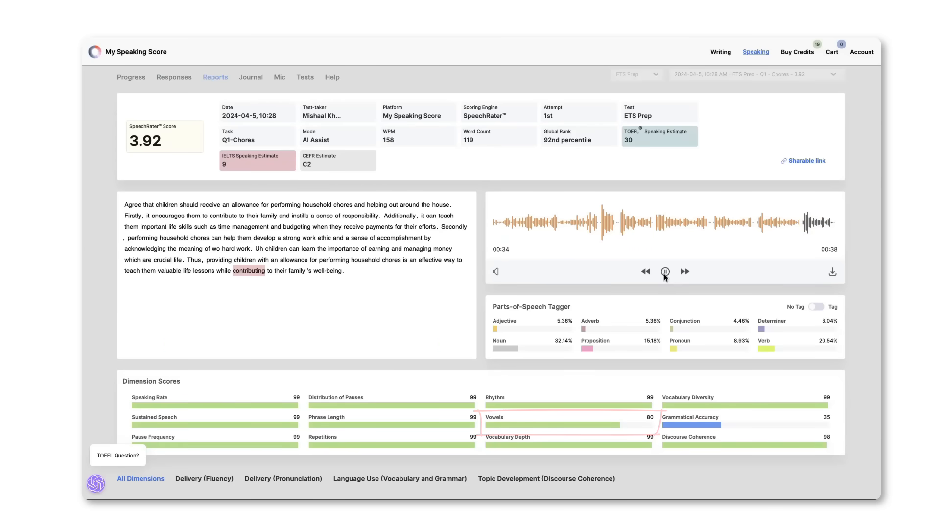
{"action": "left_click", "coordinate": [664, 272]}
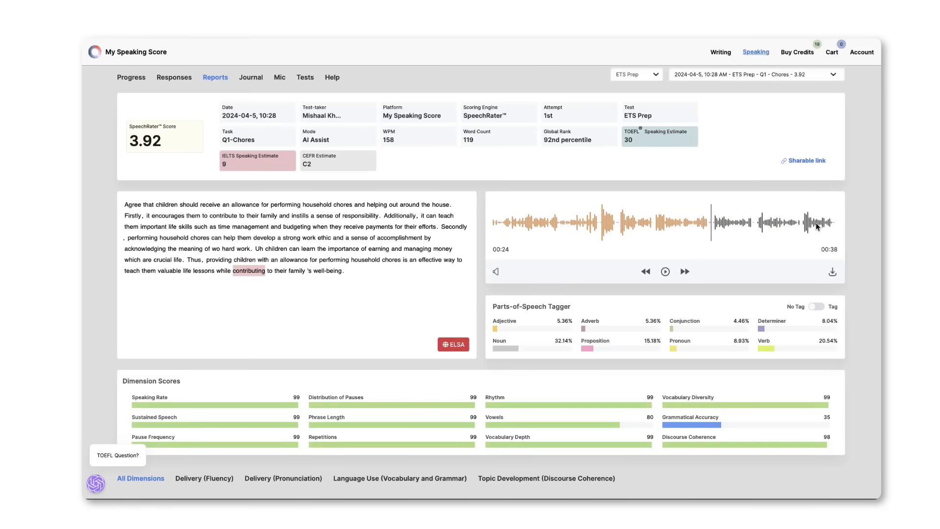
{"action": "left_click", "coordinate": [665, 270]}
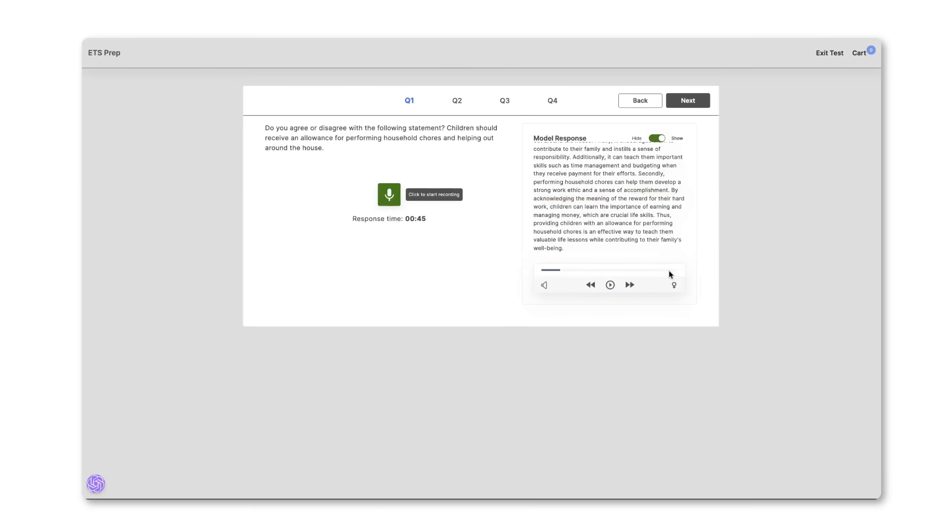
{"action": "left_click", "coordinate": [609, 284]}
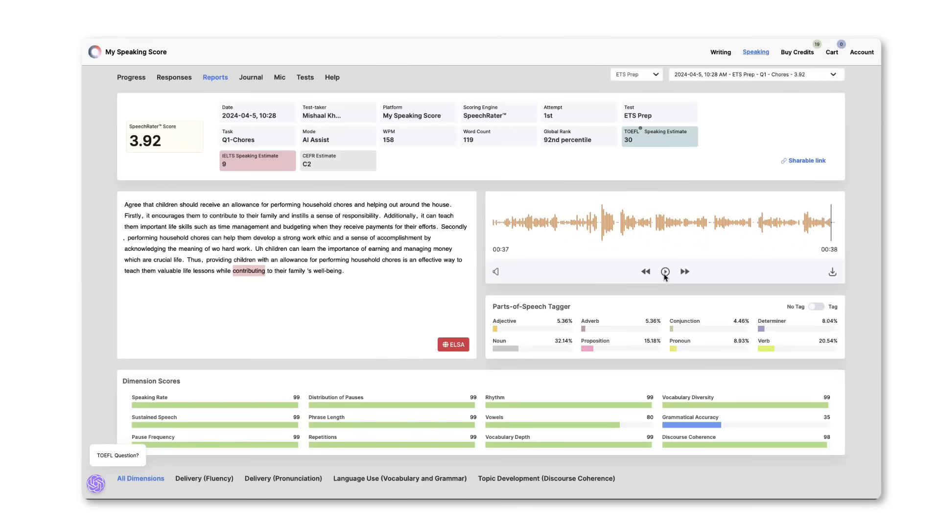
{"action": "left_click", "coordinate": [665, 271]}
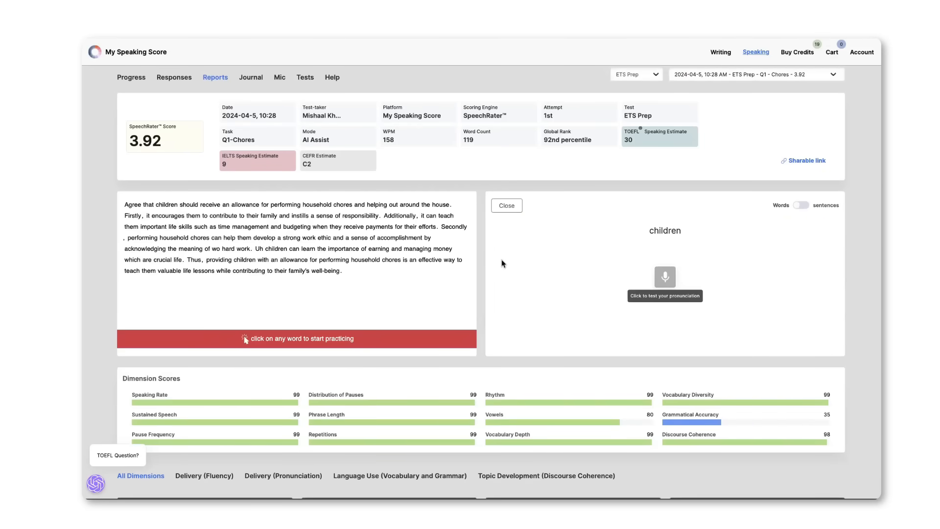
Record yourself saying 'contributing' until it earns a pronunciation check mark
{"action": "left_click", "coordinate": [249, 270]}
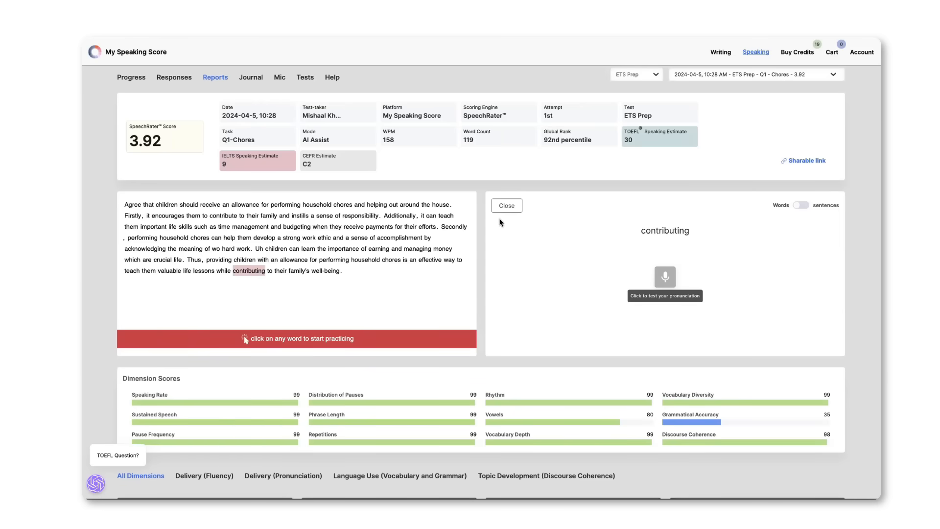
{"action": "left_click", "coordinate": [664, 276]}
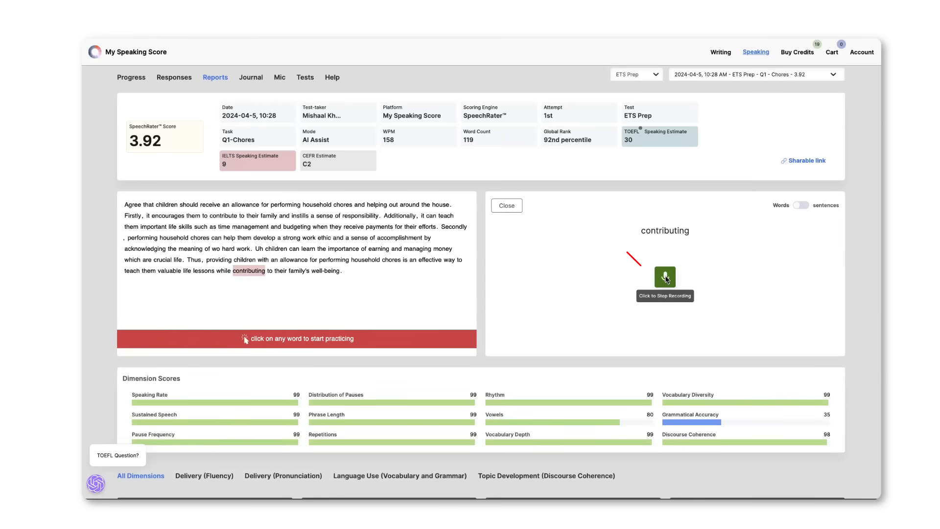
{"action": "left_click", "coordinate": [664, 277]}
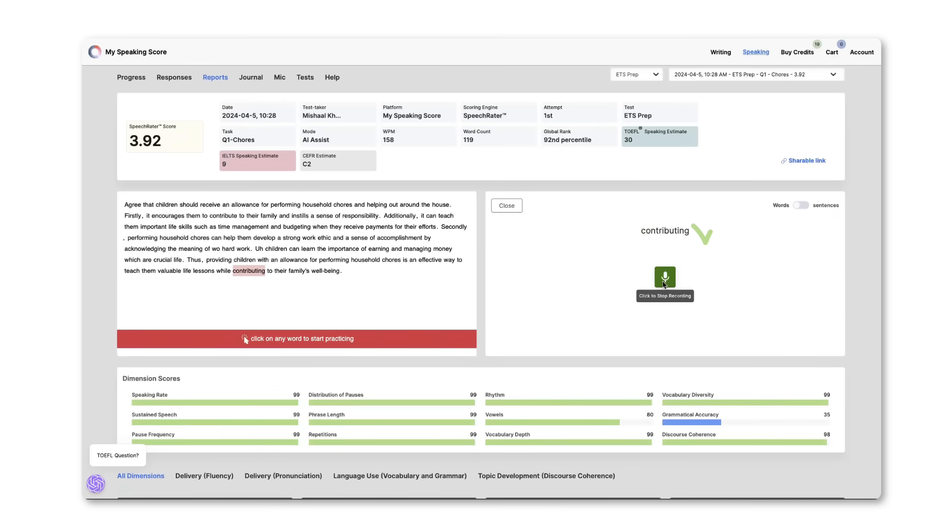
{"action": "left_click", "coordinate": [665, 276]}
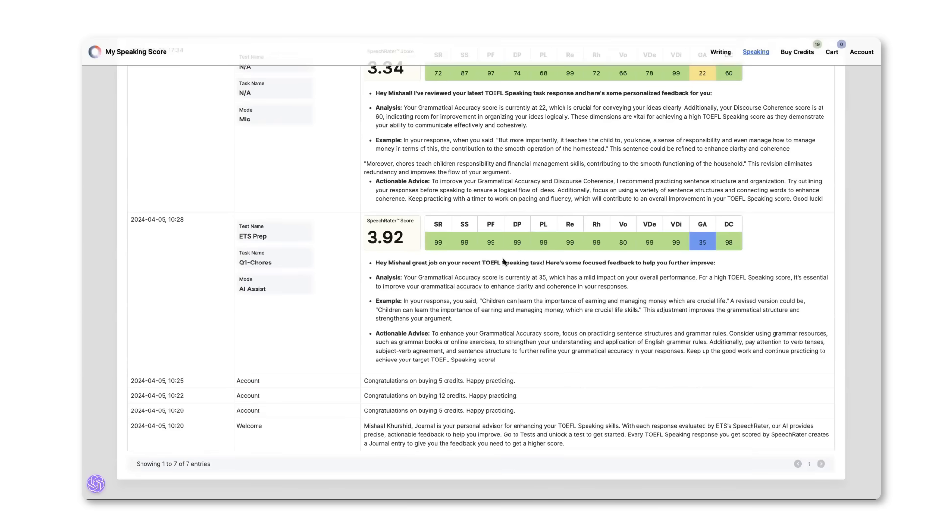
{"action": "mouse_move", "coordinate": [566, 264]}
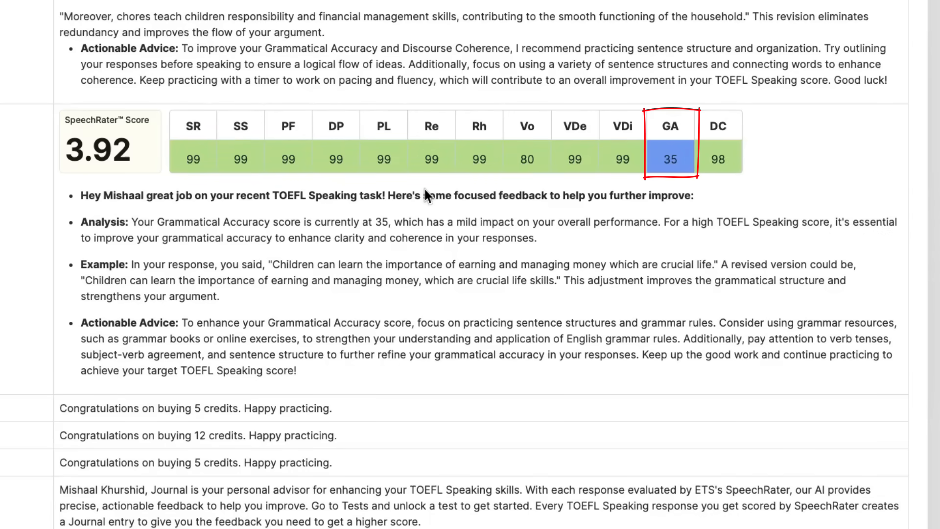
{"action": "mouse_move", "coordinate": [403, 251]}
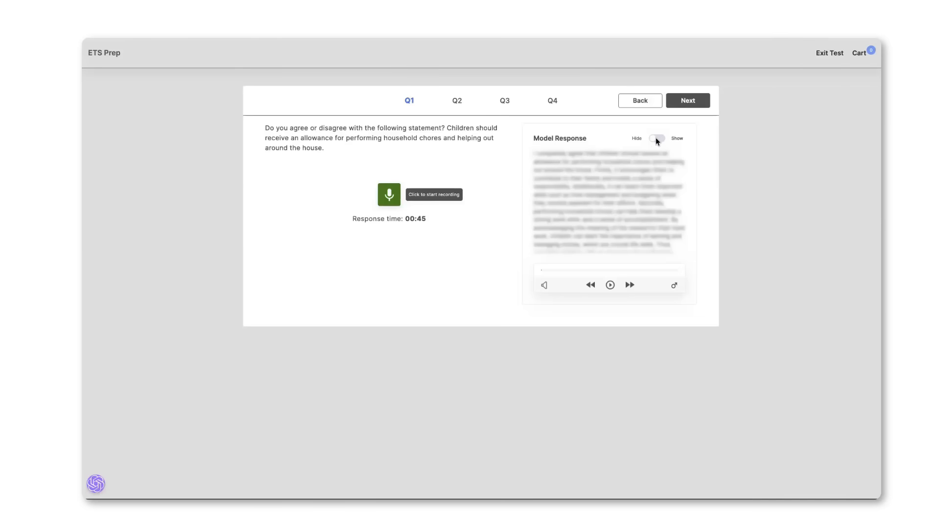
Show the Q1 model response, record a new answer, and dismiss the 4.10 results notice
{"action": "left_click", "coordinate": [657, 138]}
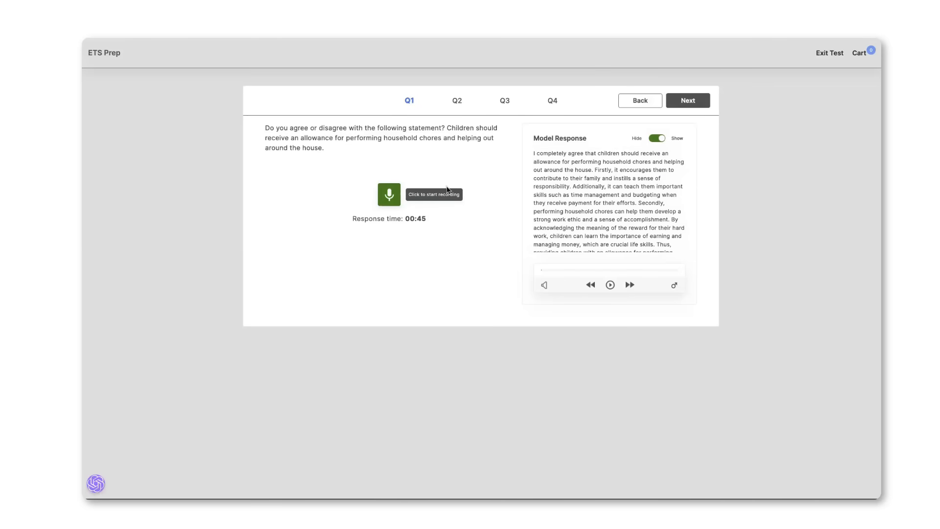
{"action": "mouse_move", "coordinate": [387, 201]}
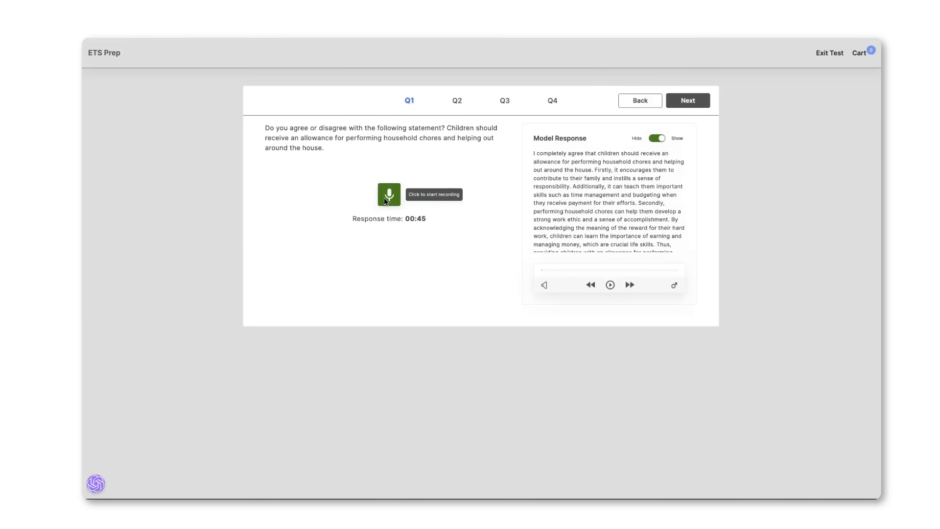
{"action": "left_click", "coordinate": [388, 194]}
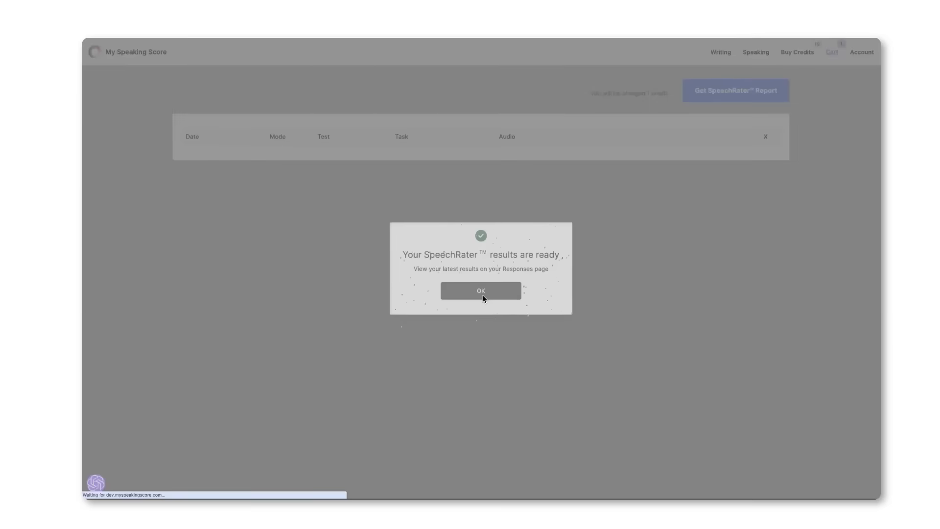
{"action": "left_click", "coordinate": [480, 291]}
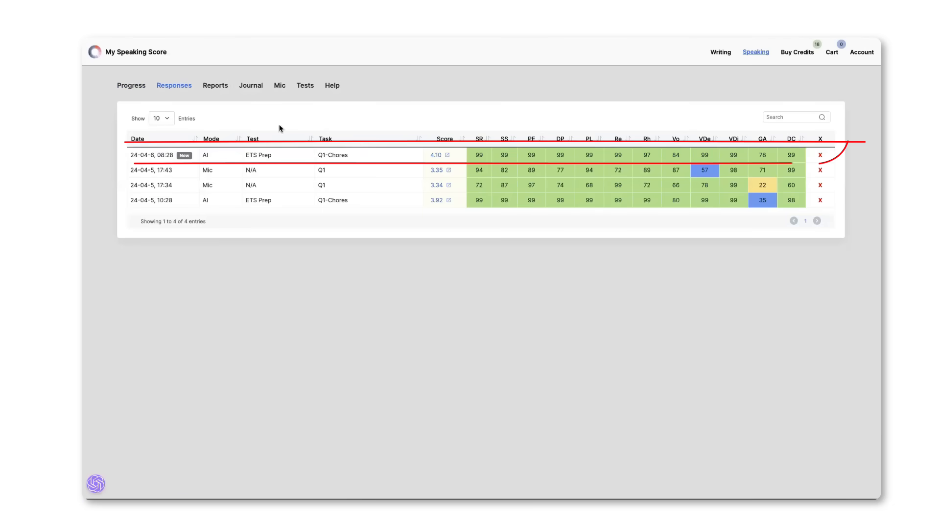